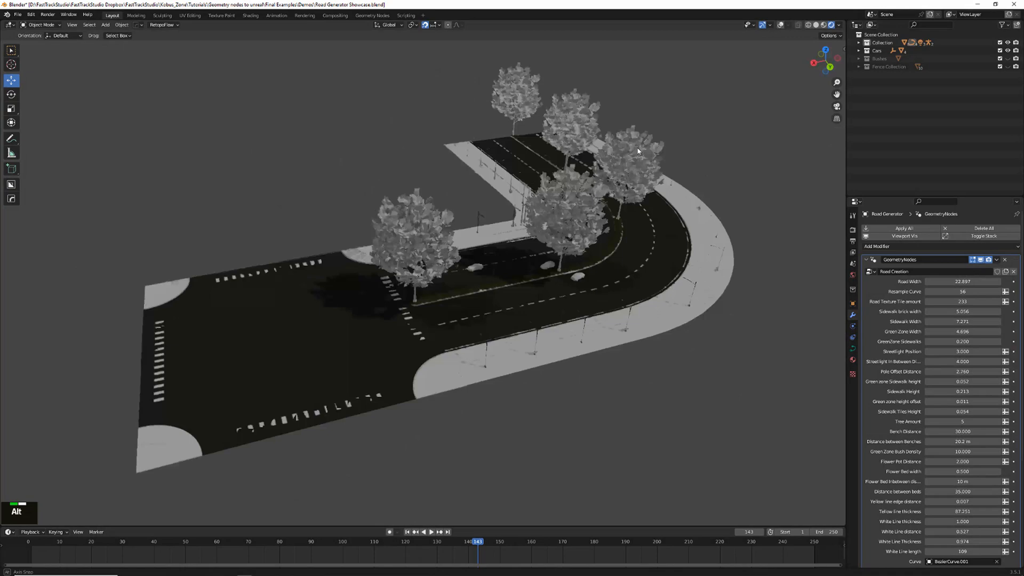
Toggle edit mode, zoom out to show the Roof Corners and Middle Walls frames, and duplicate.
key("Tab")
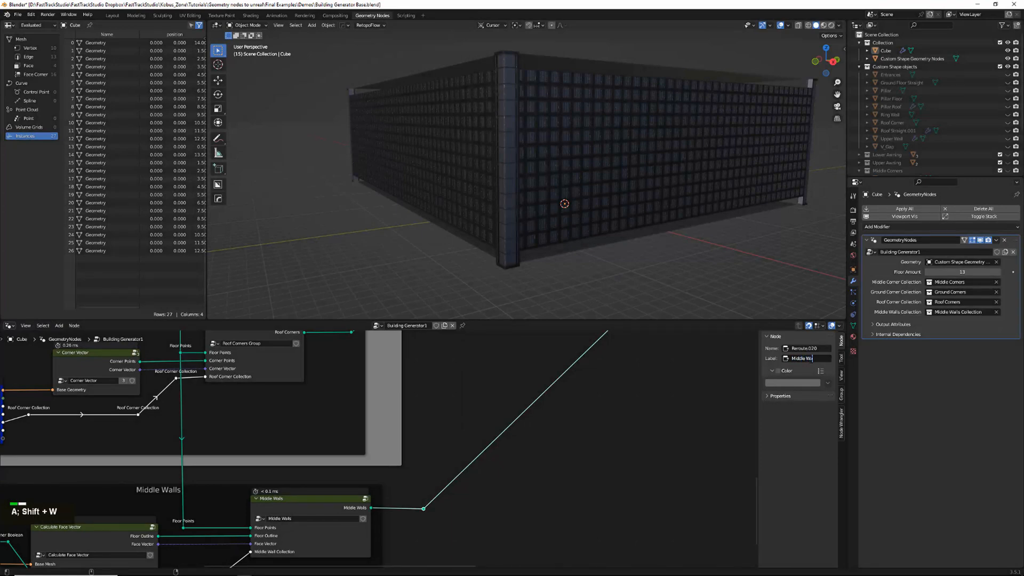
scroll("down", 3)
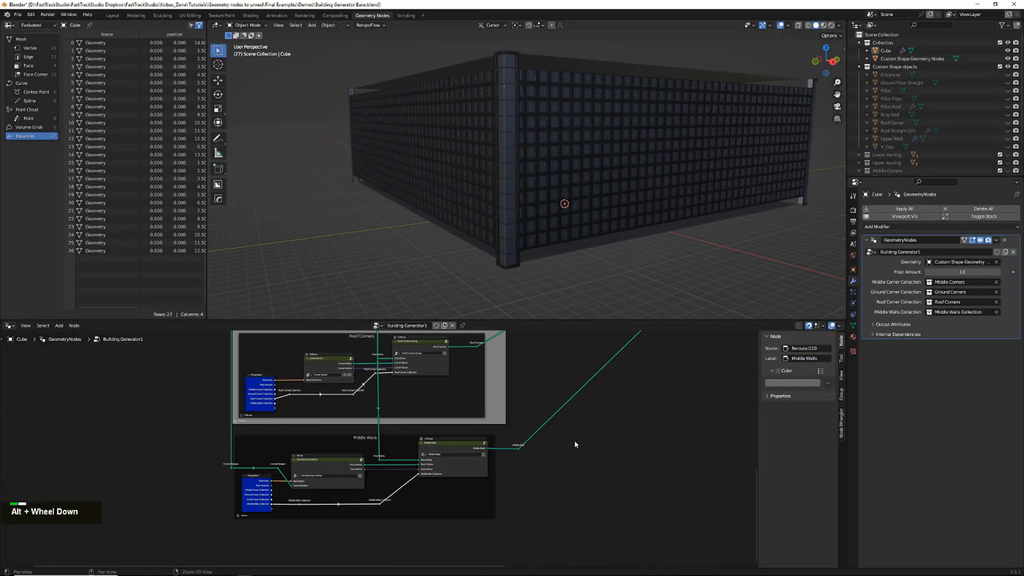
key("Ctrl+D")
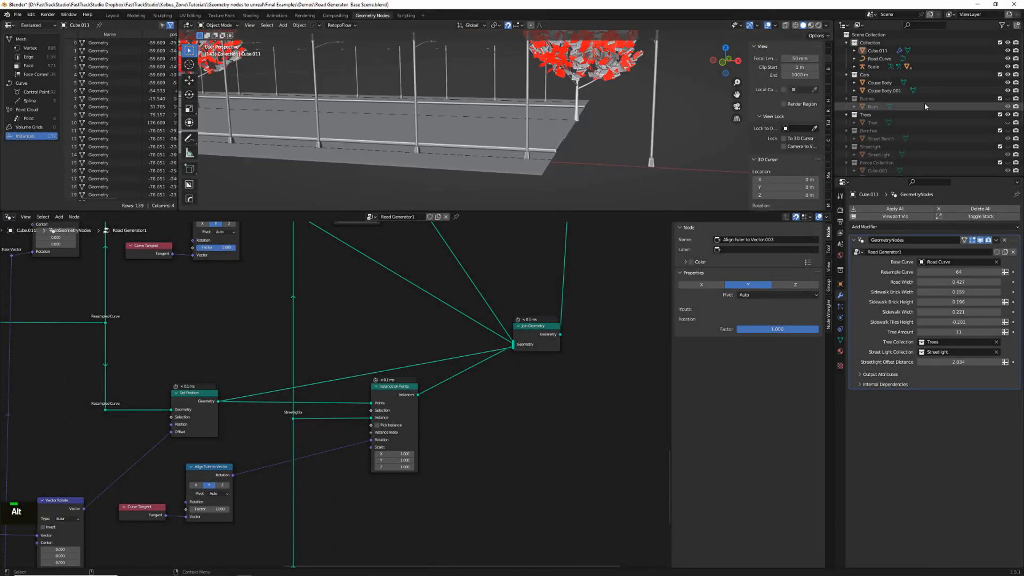
Zoom in on the Road Generator node tree instancing street lights along the curve.
scroll("up", 3)
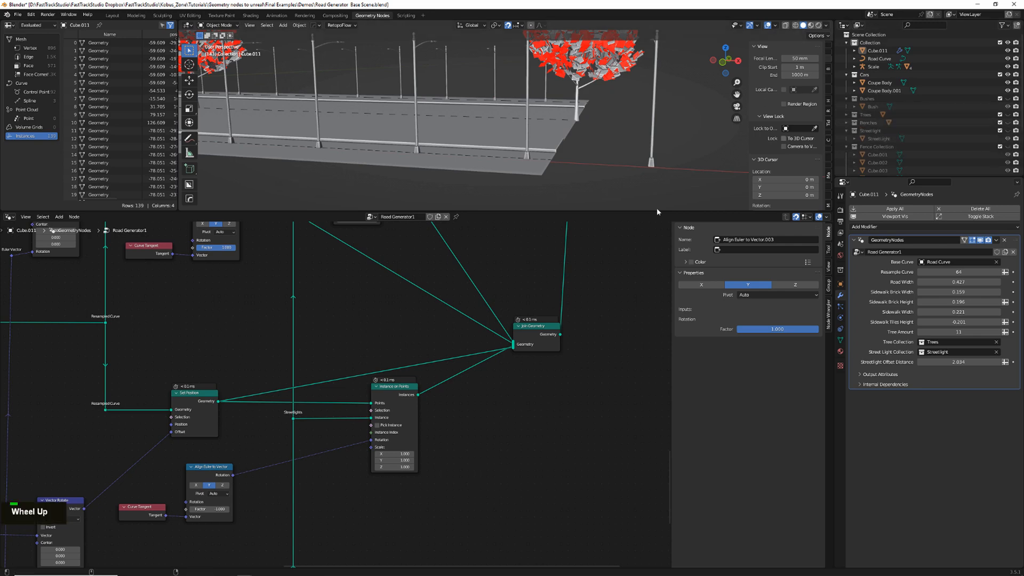